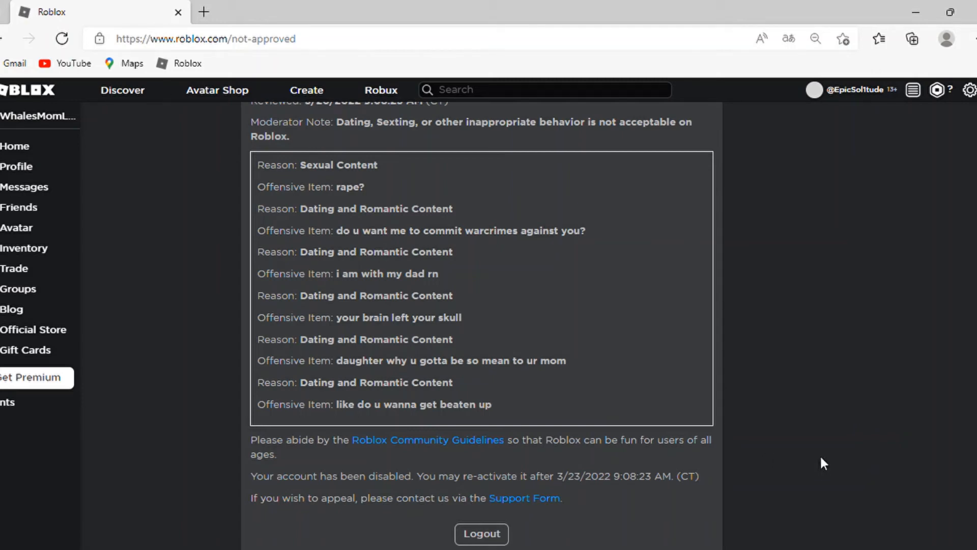
pyautogui.scroll(3)
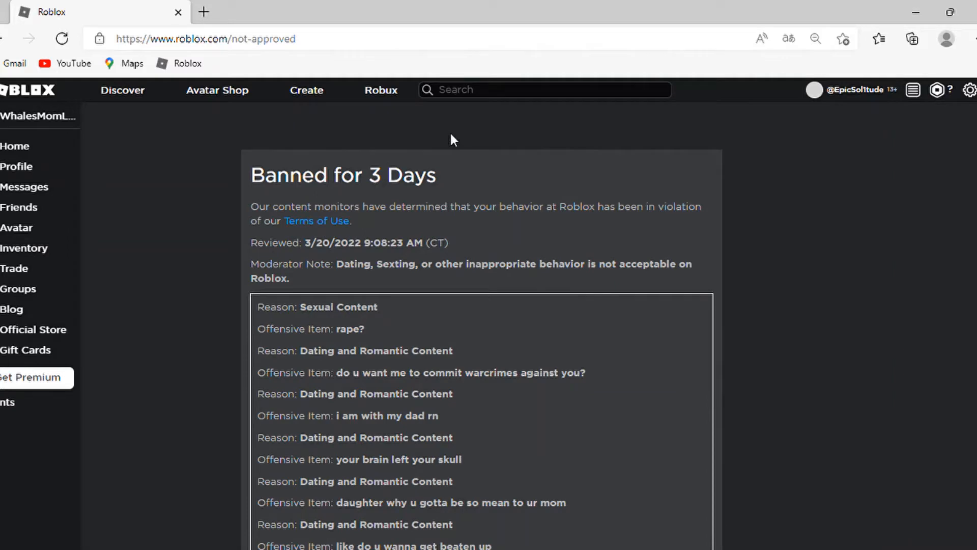
pyautogui.moveTo(450, 139)
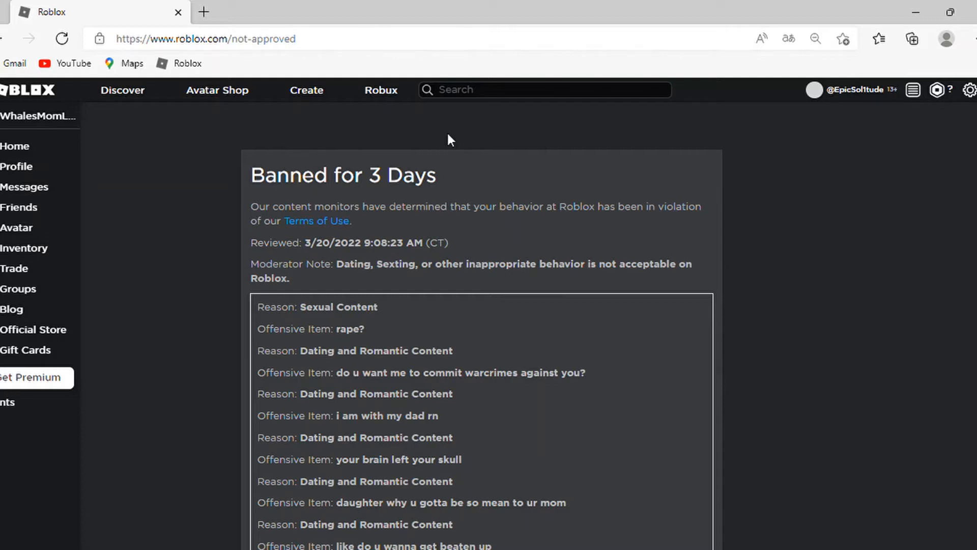
pyautogui.moveTo(447, 141)
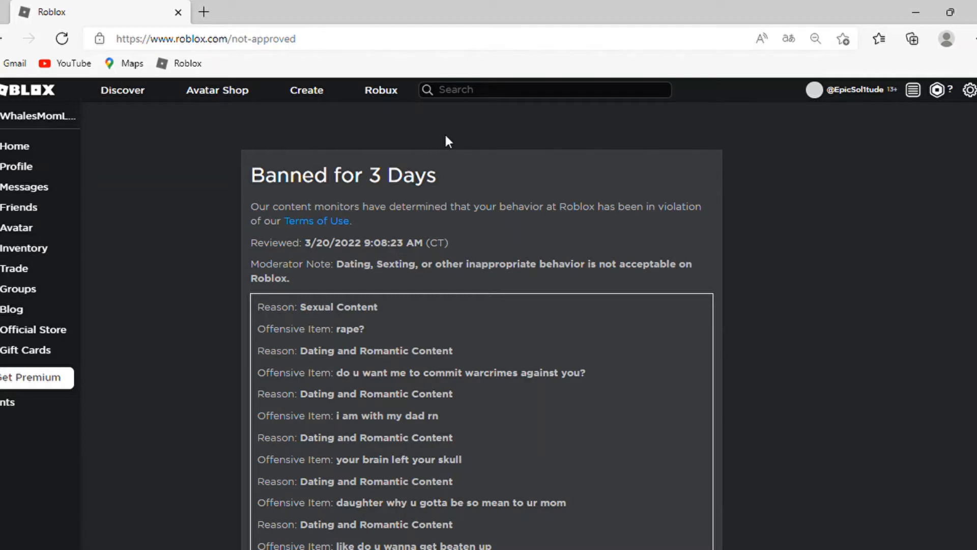
pyautogui.scroll(-3)
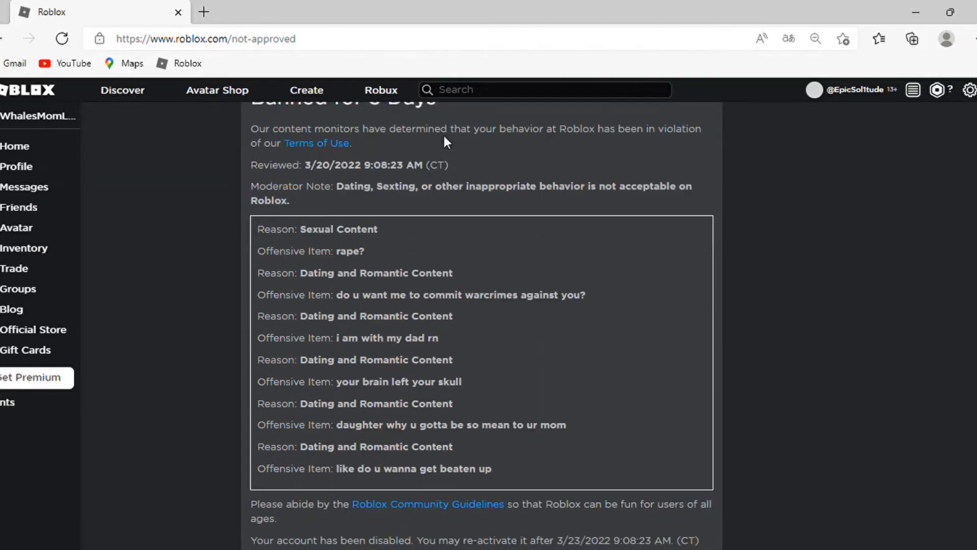
pyautogui.scroll(-3)
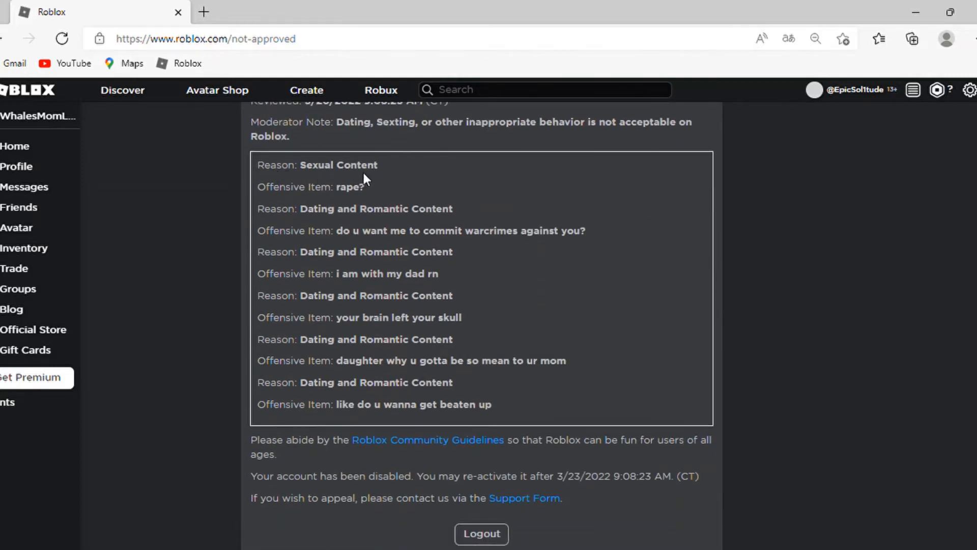
pyautogui.moveTo(371, 195)
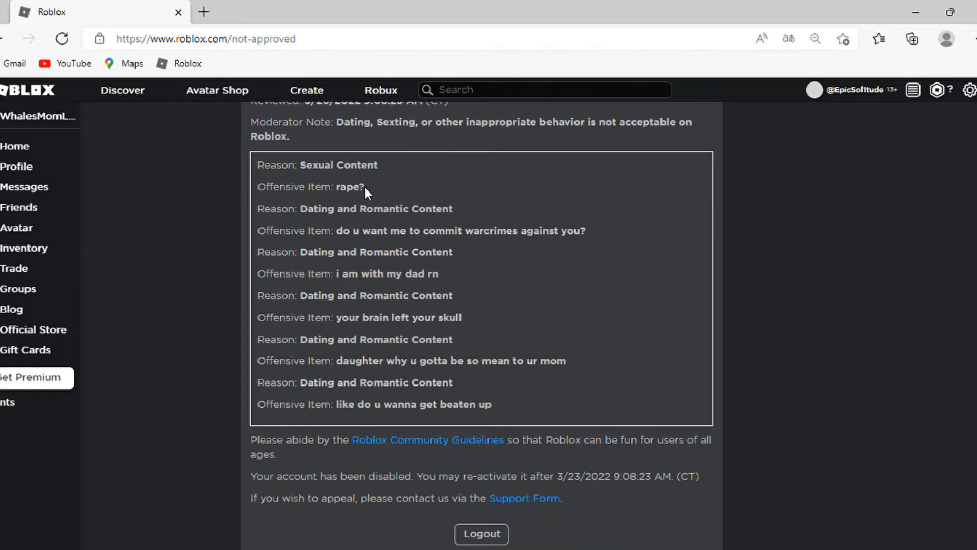
pyautogui.moveTo(367, 192)
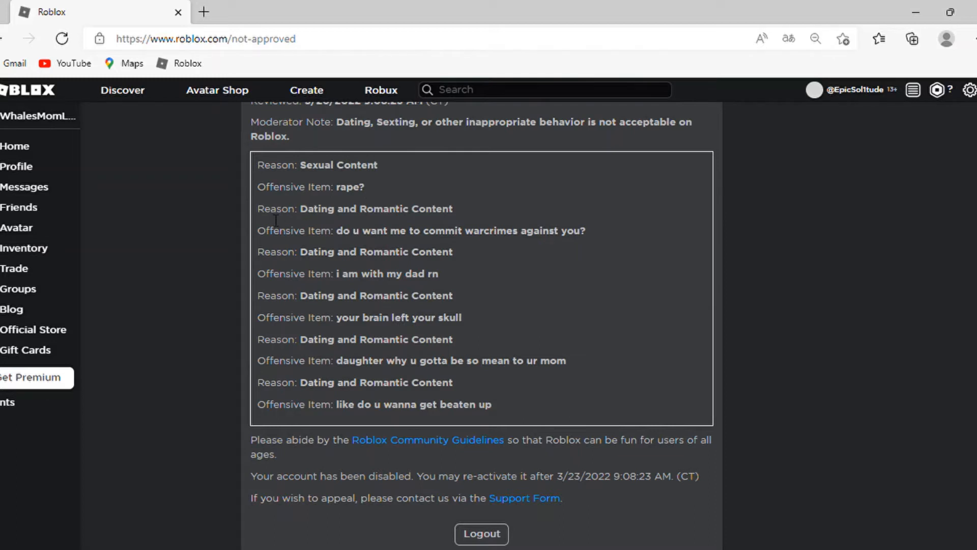
pyautogui.moveTo(302, 225)
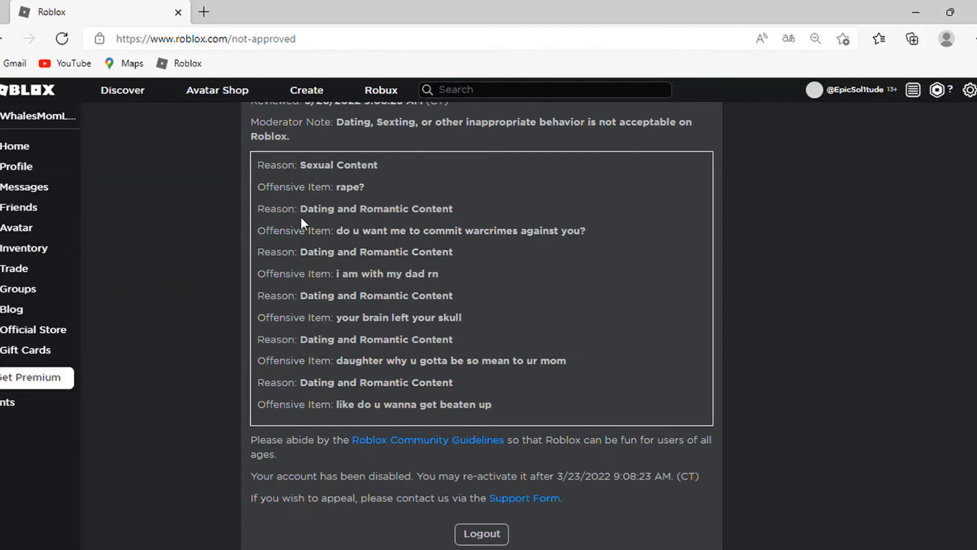
pyautogui.moveTo(286, 245)
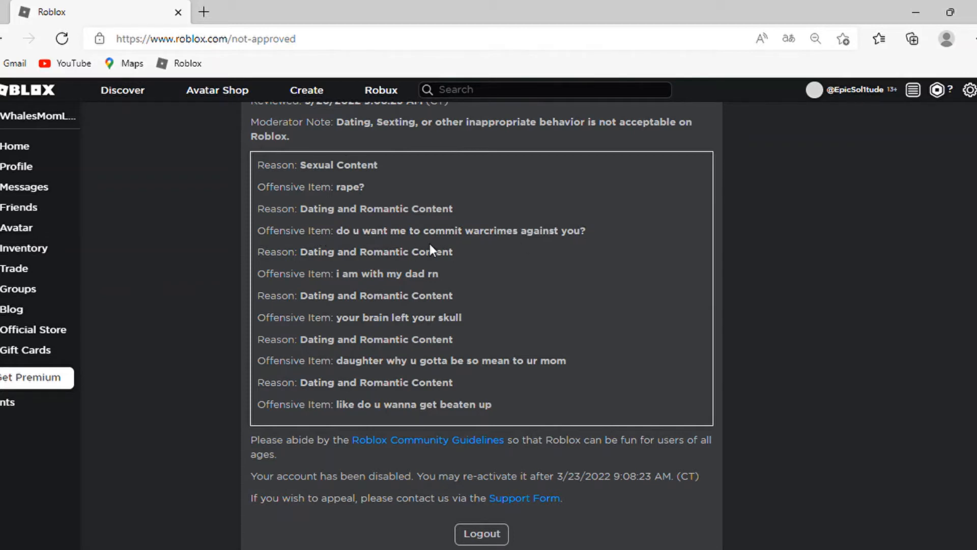
pyautogui.moveTo(331, 243)
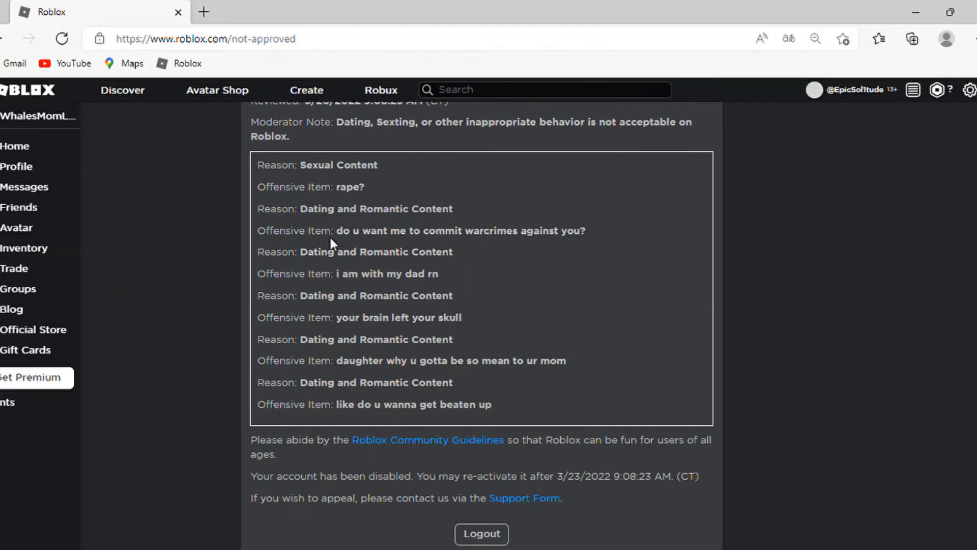
pyautogui.moveTo(331, 243)
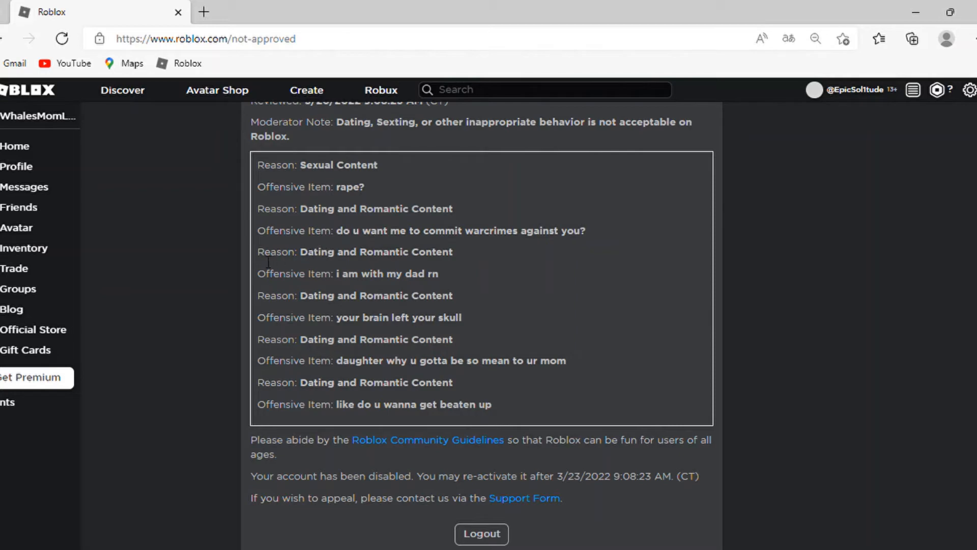
pyautogui.moveTo(433, 256)
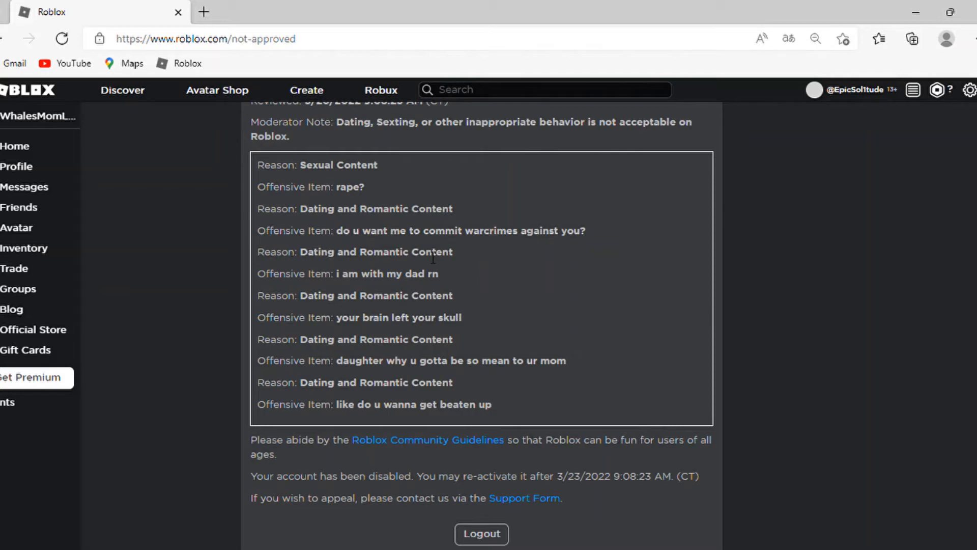
pyautogui.moveTo(367, 275)
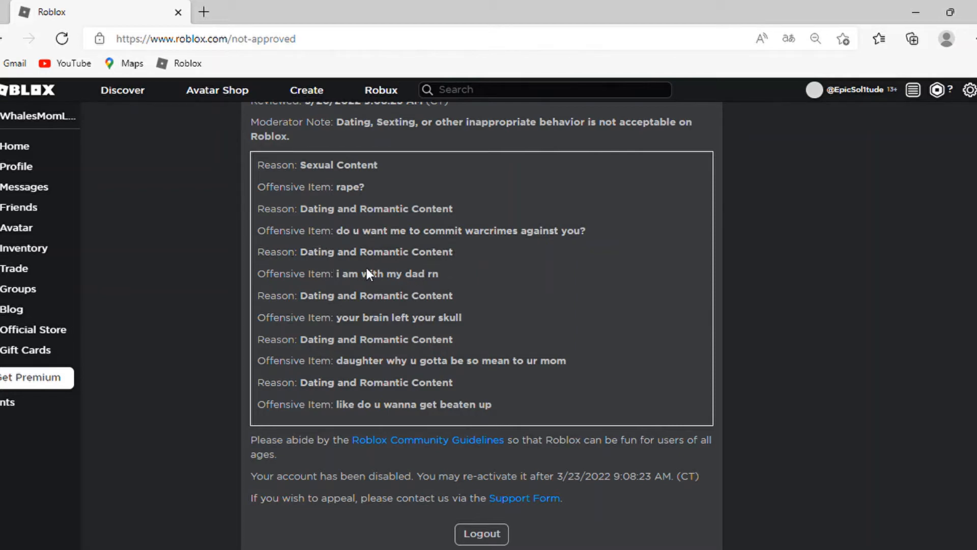
pyautogui.moveTo(392, 280)
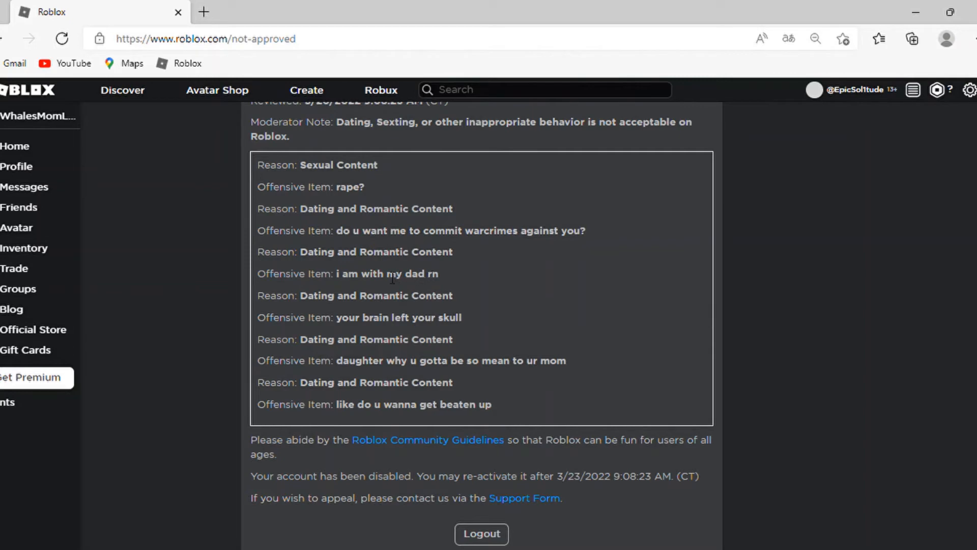
pyautogui.moveTo(365, 265)
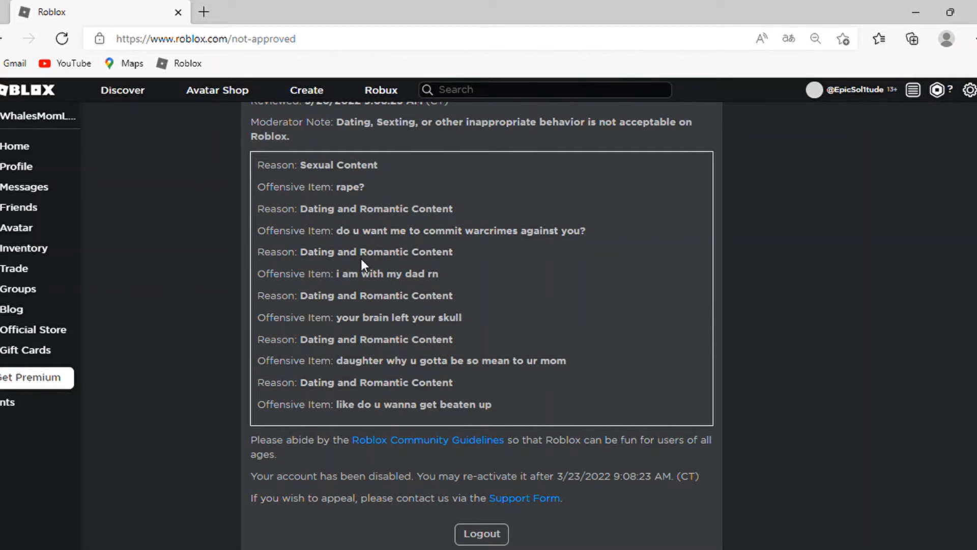
pyautogui.moveTo(333, 292)
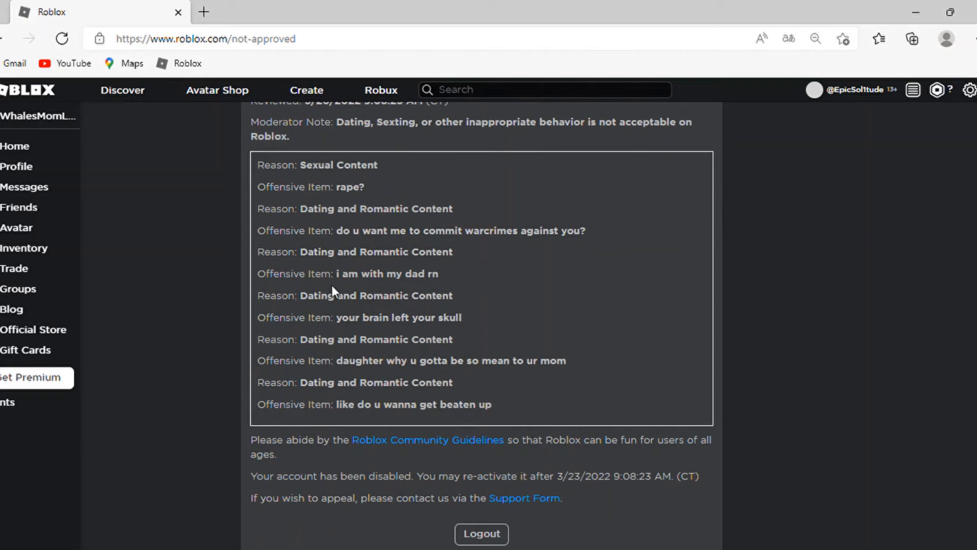
pyautogui.moveTo(344, 300)
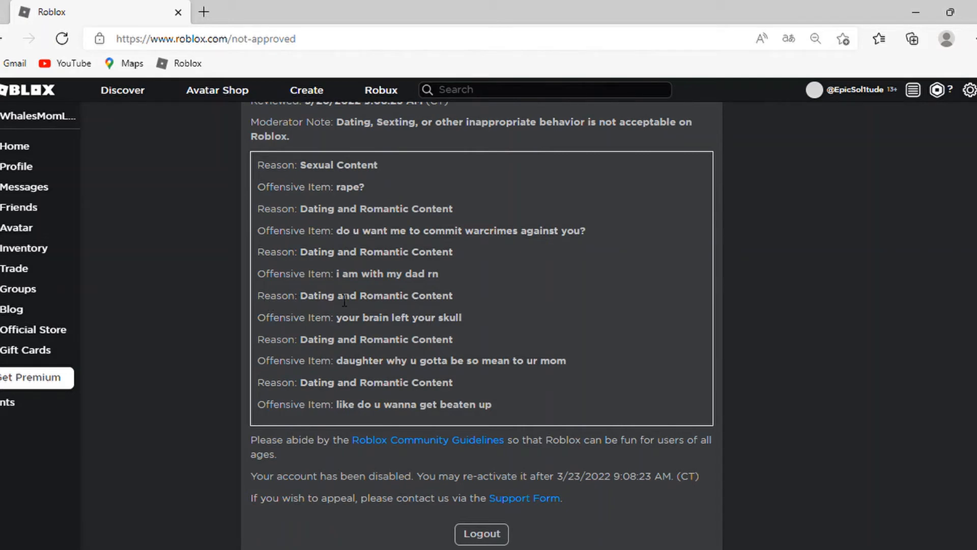
pyautogui.moveTo(365, 327)
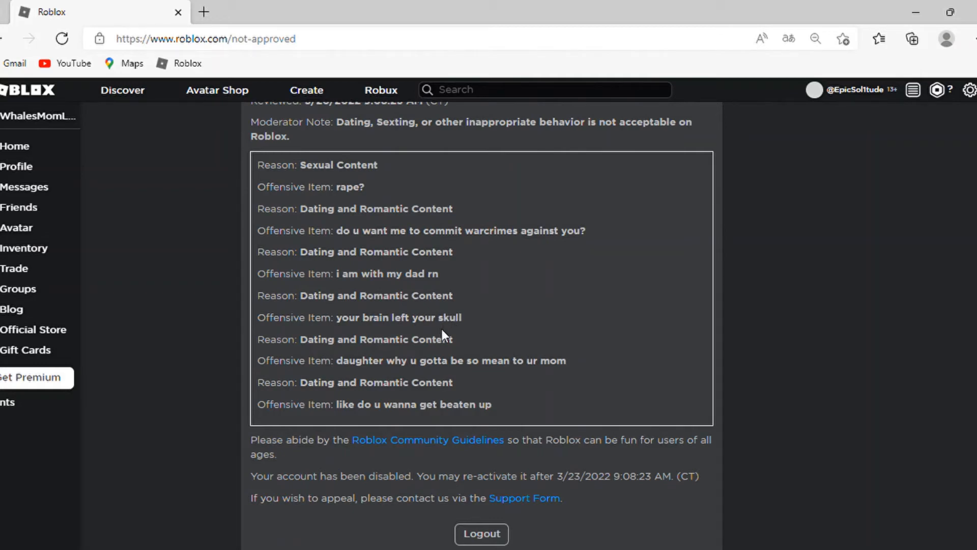
pyautogui.moveTo(389, 356)
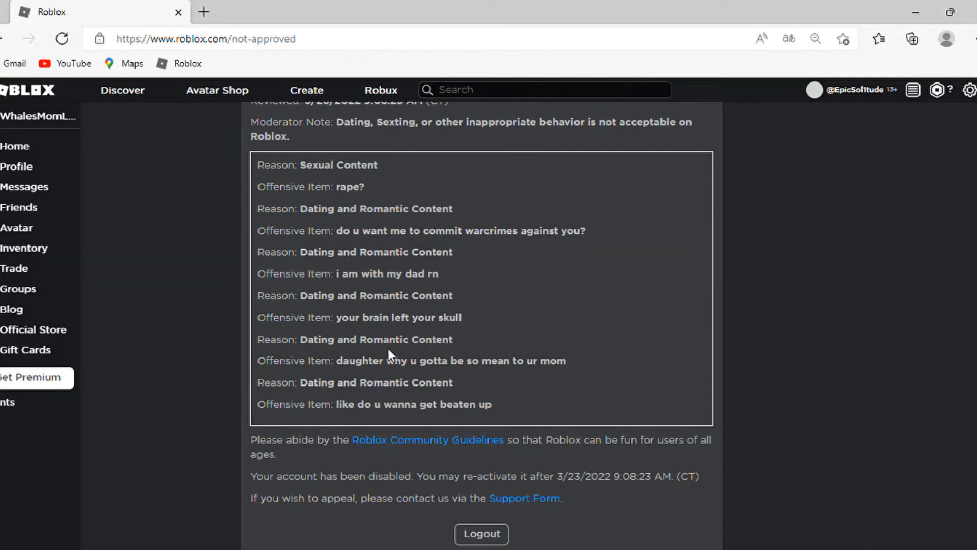
pyautogui.moveTo(545, 368)
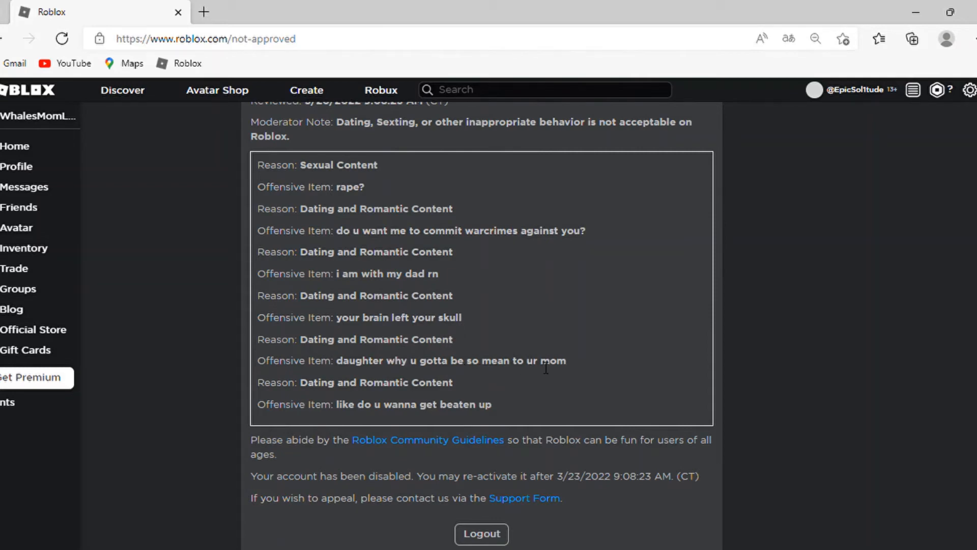
pyautogui.moveTo(562, 335)
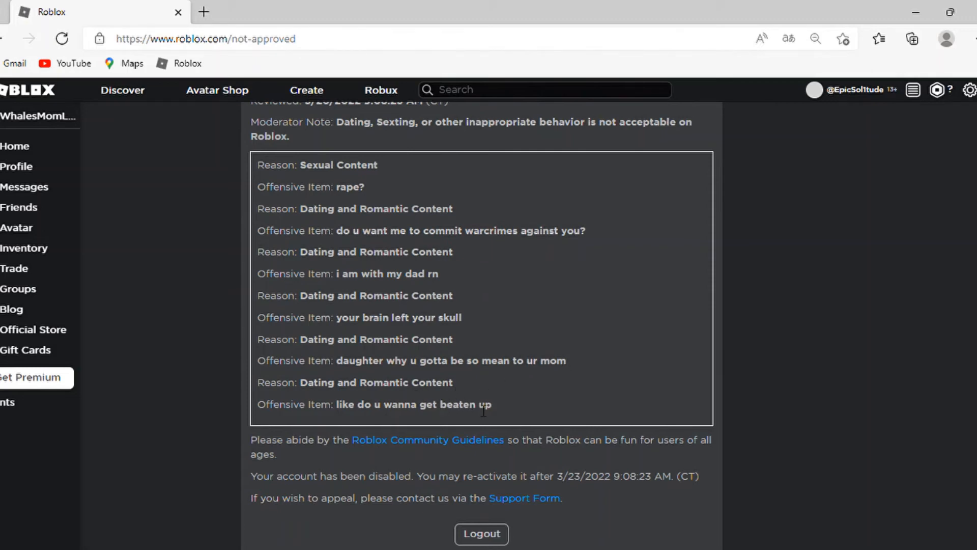
pyautogui.moveTo(499, 416)
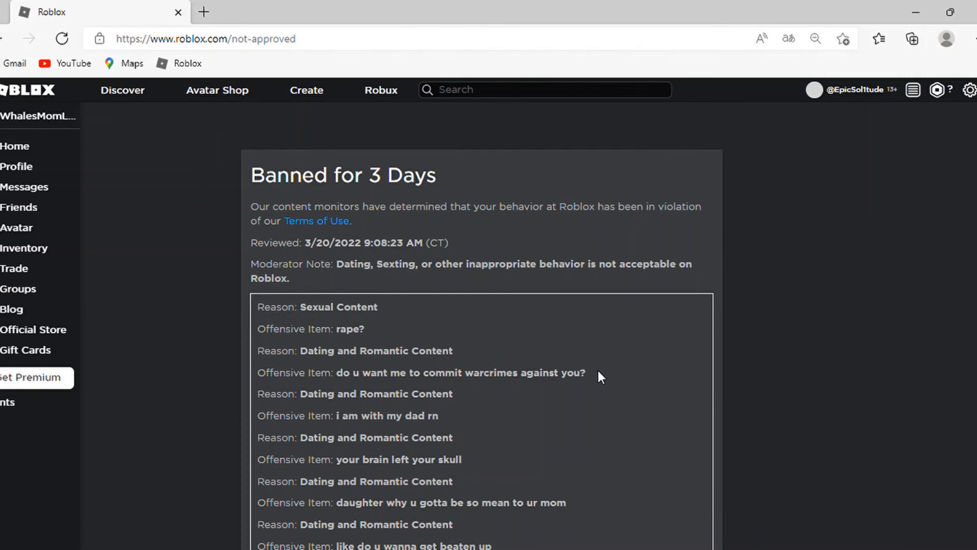
pyautogui.scroll(-3)
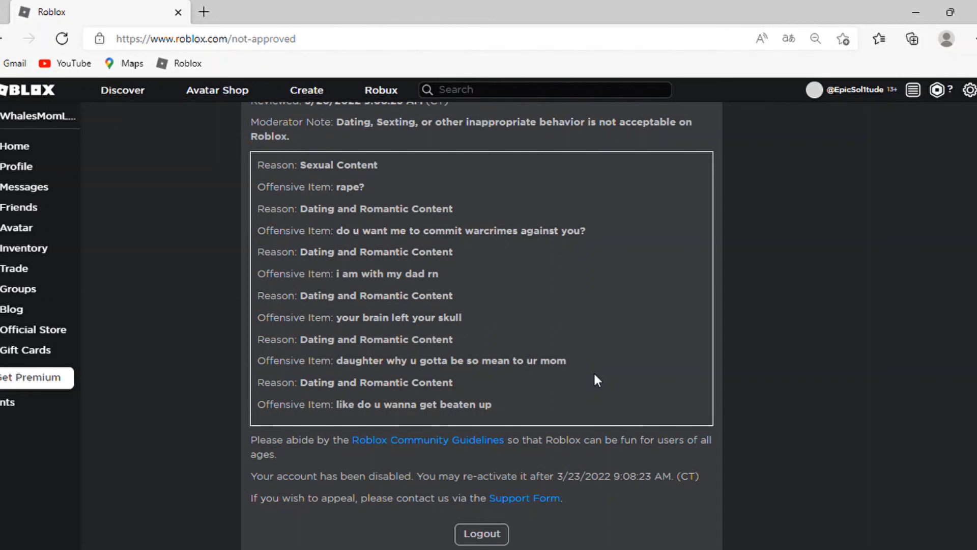
pyautogui.moveTo(600, 381)
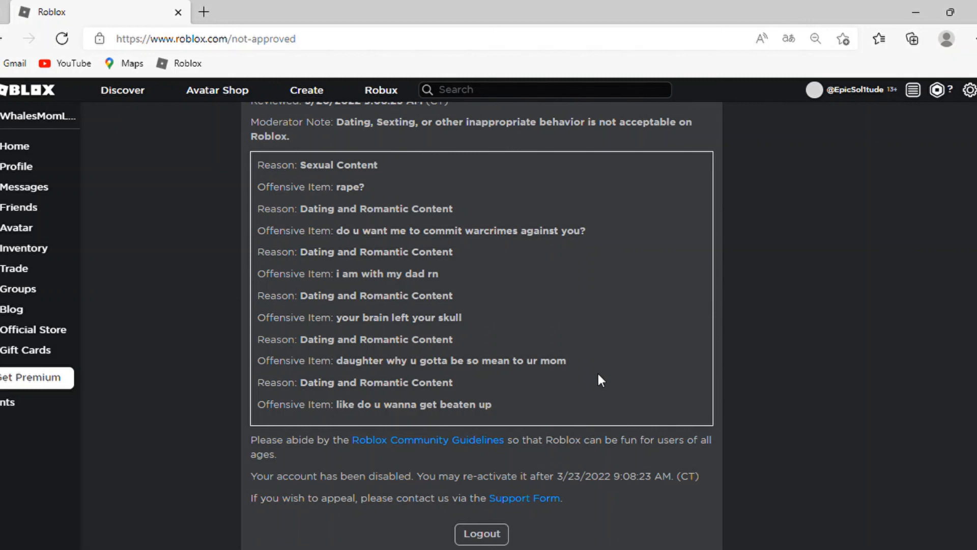